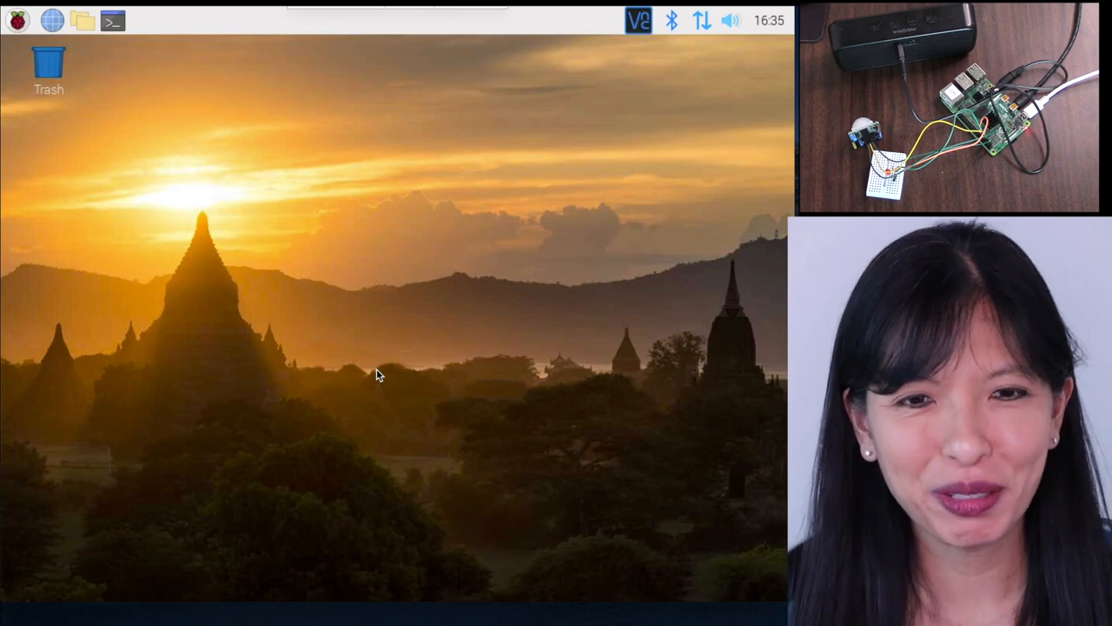
{"action": "mouse_move", "coordinate": [445, 372]}
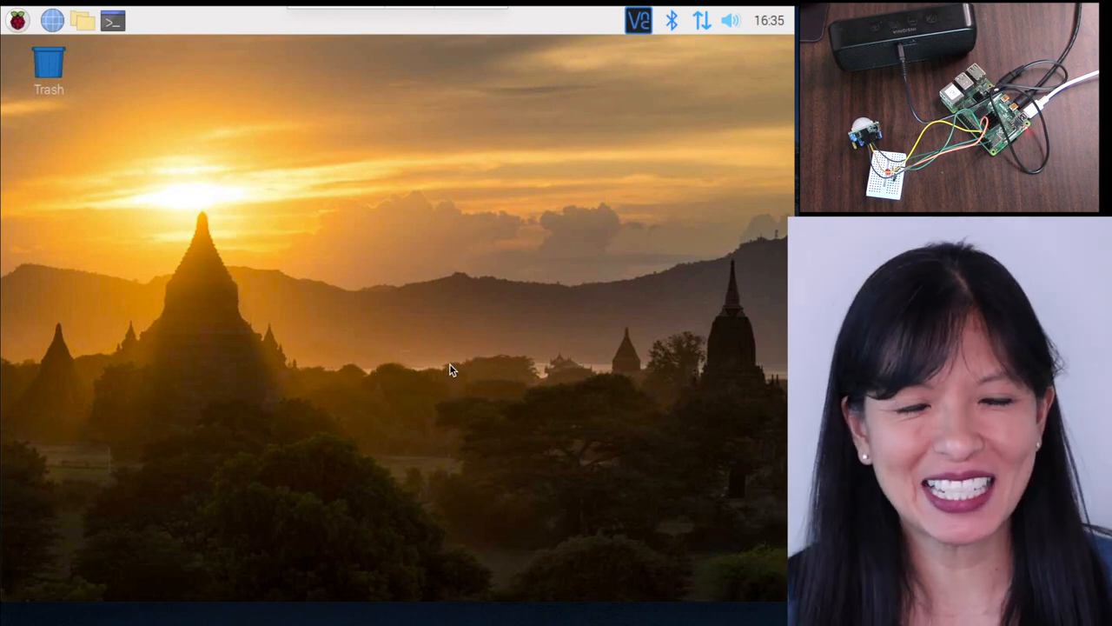
- Open a terminal, move its window higher, and start 'sudo apt-get update'
{"action": "left_click", "coordinate": [113, 20]}
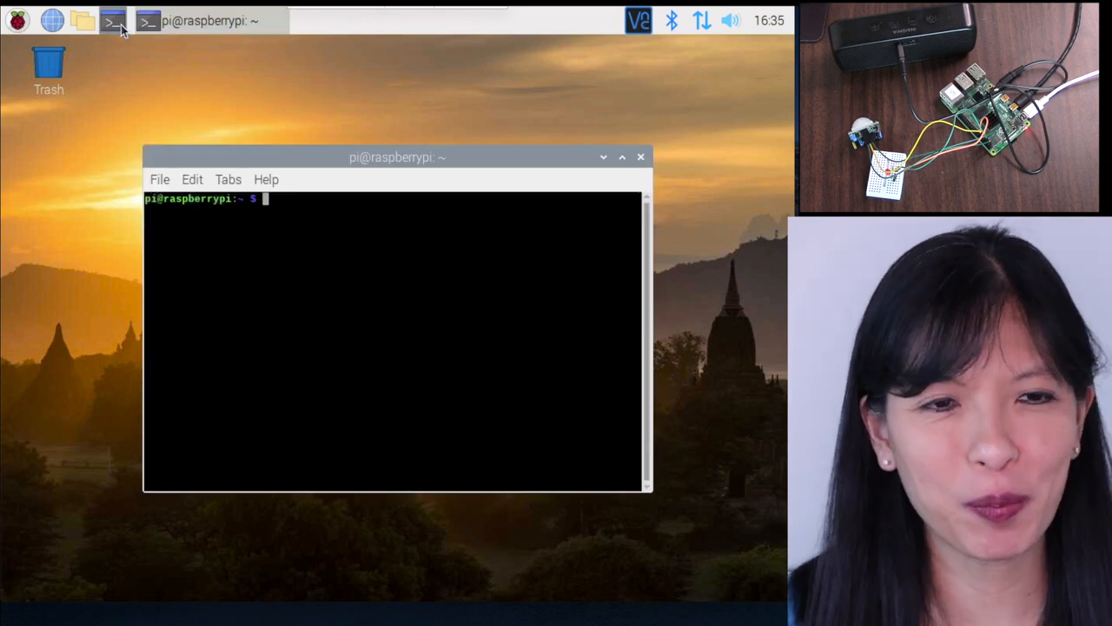
{"action": "left_click_drag", "start_coordinate": [397, 157], "coordinate": [539, 47]}
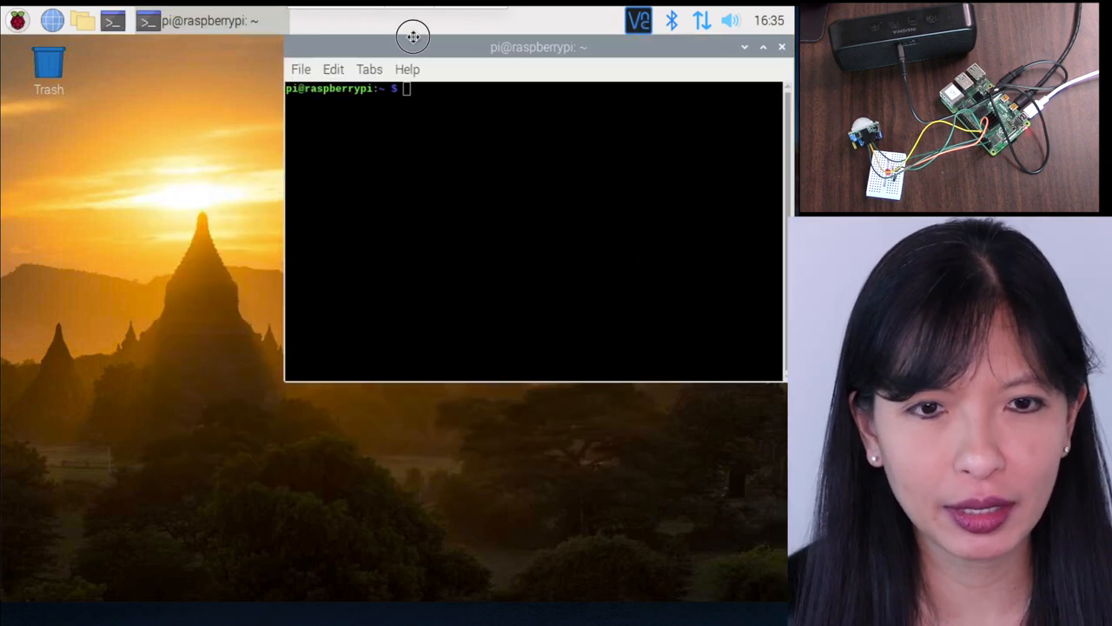
{"action": "type", "text": "sudo apt-get update"}
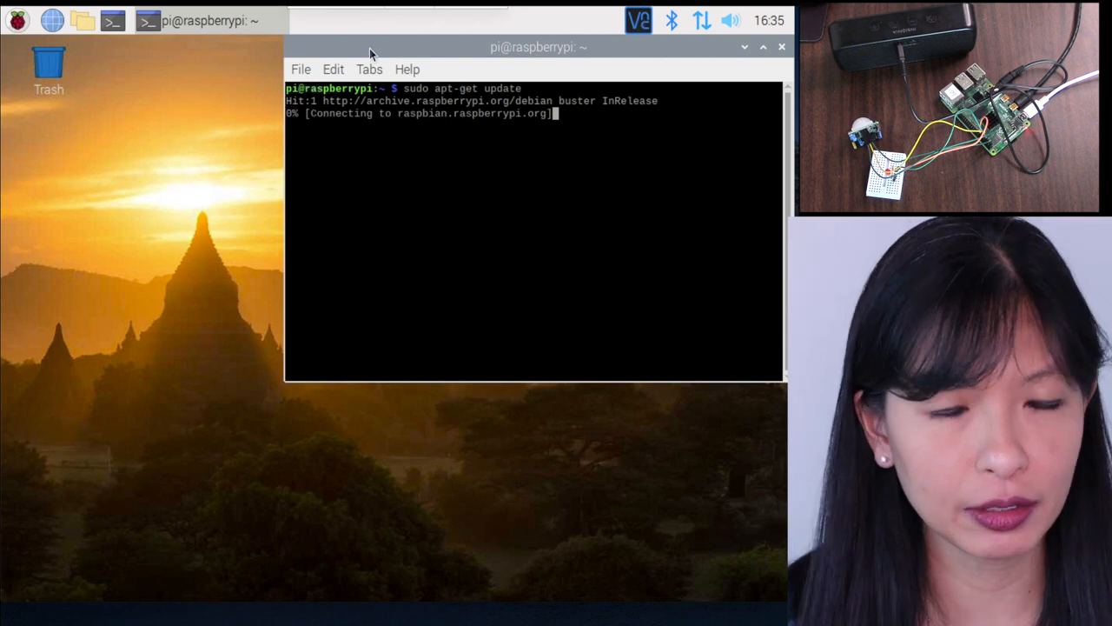
{"action": "type", "text": "sudo apt-get up"}
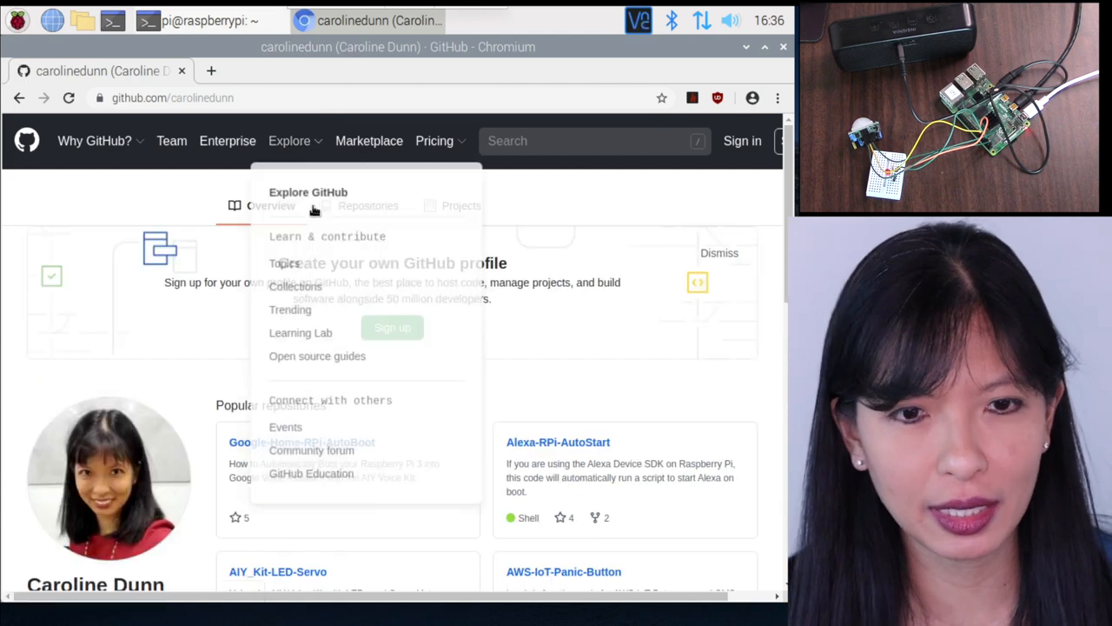
- Dismiss the Explore overview, list the profile's repositories, and open Handwashing_Timer_LED
{"action": "left_click", "coordinate": [368, 205]}
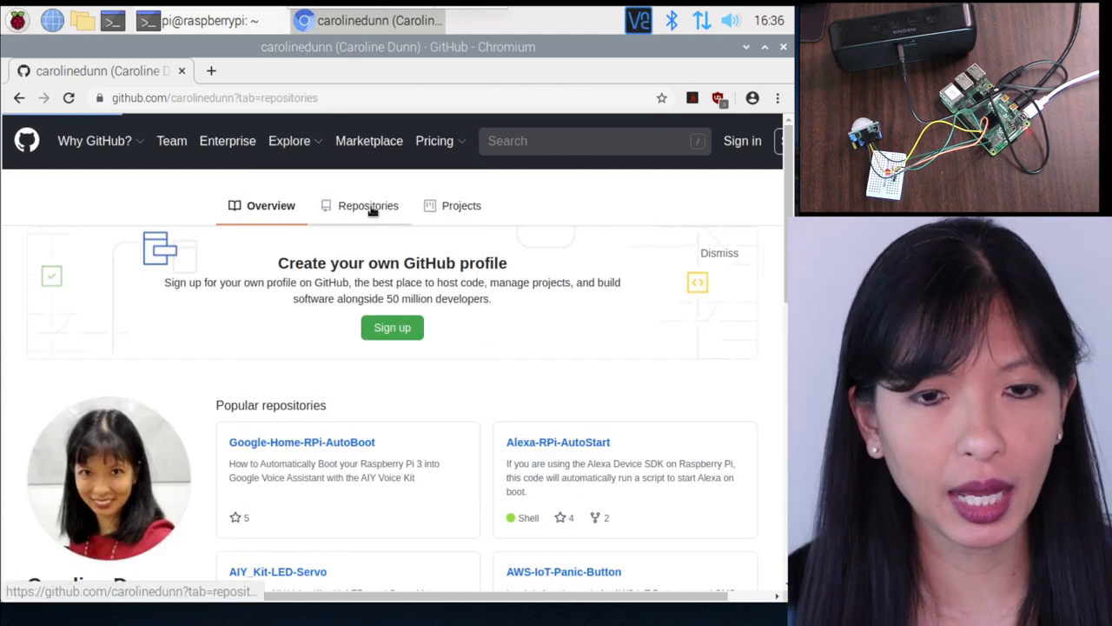
{"action": "left_click", "coordinate": [368, 205]}
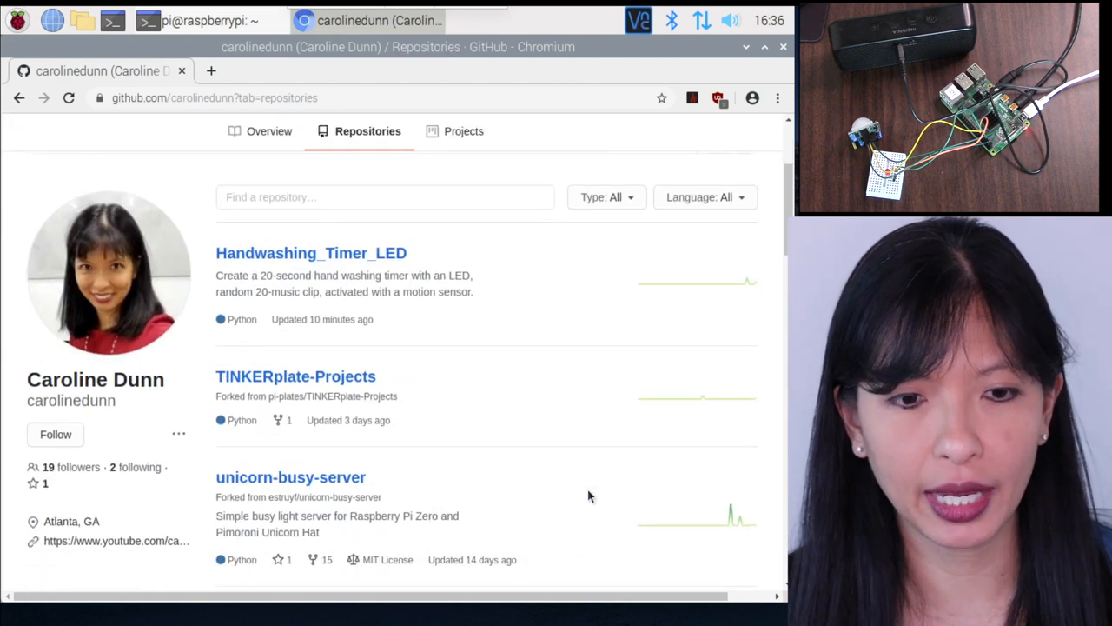
{"action": "scroll", "scroll_direction": "down", "scroll_amount": 3}
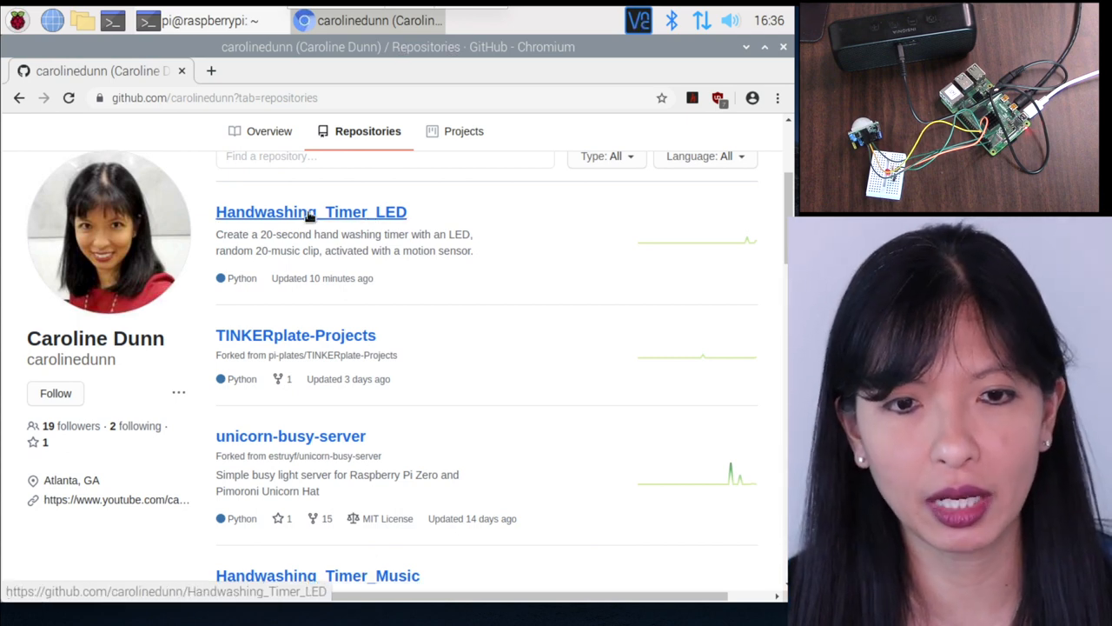
{"action": "left_click", "coordinate": [311, 211]}
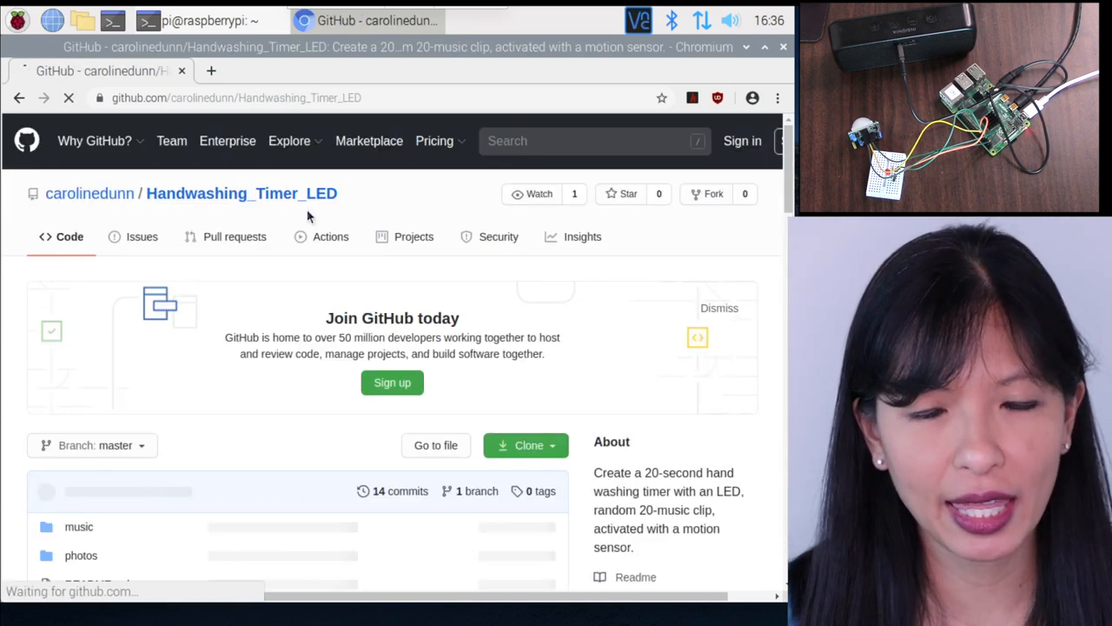
- Scroll the README down to Step 2 – Install Software and its 'sudo pip install python-vlc' command
{"action": "scroll", "scroll_direction": "down", "scroll_amount": 3}
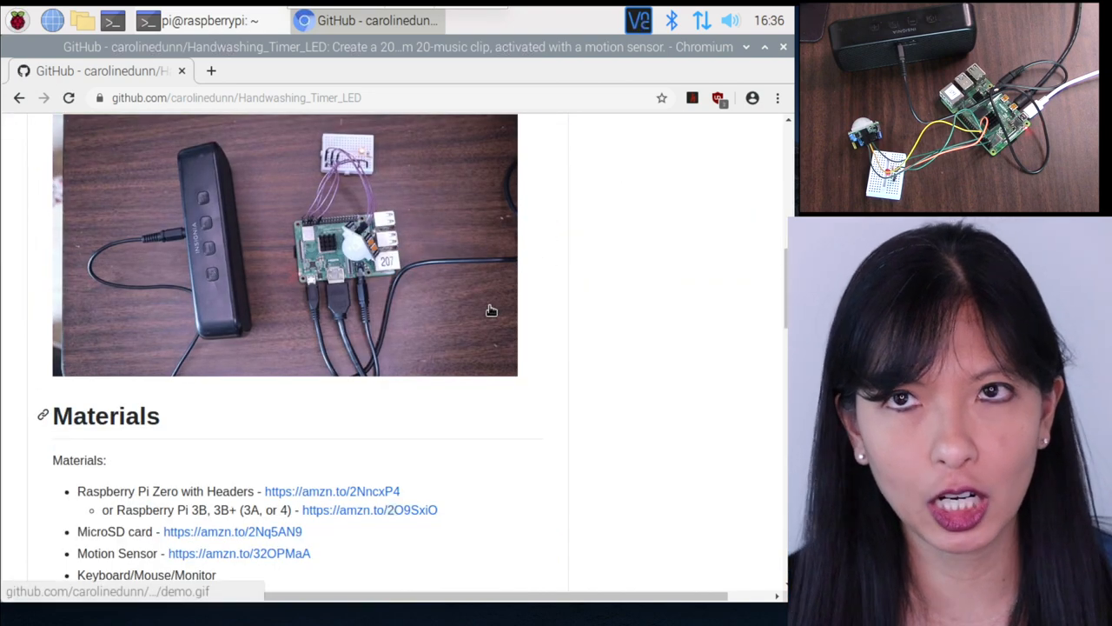
{"action": "mouse_move", "coordinate": [439, 353]}
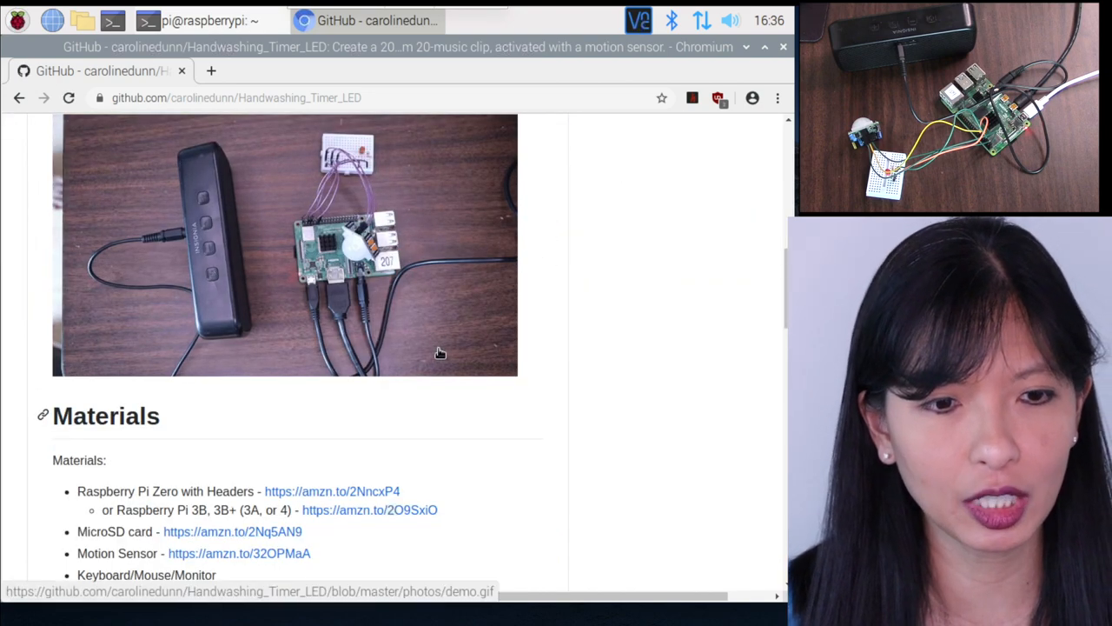
{"action": "scroll", "scroll_direction": "down", "scroll_amount": 3}
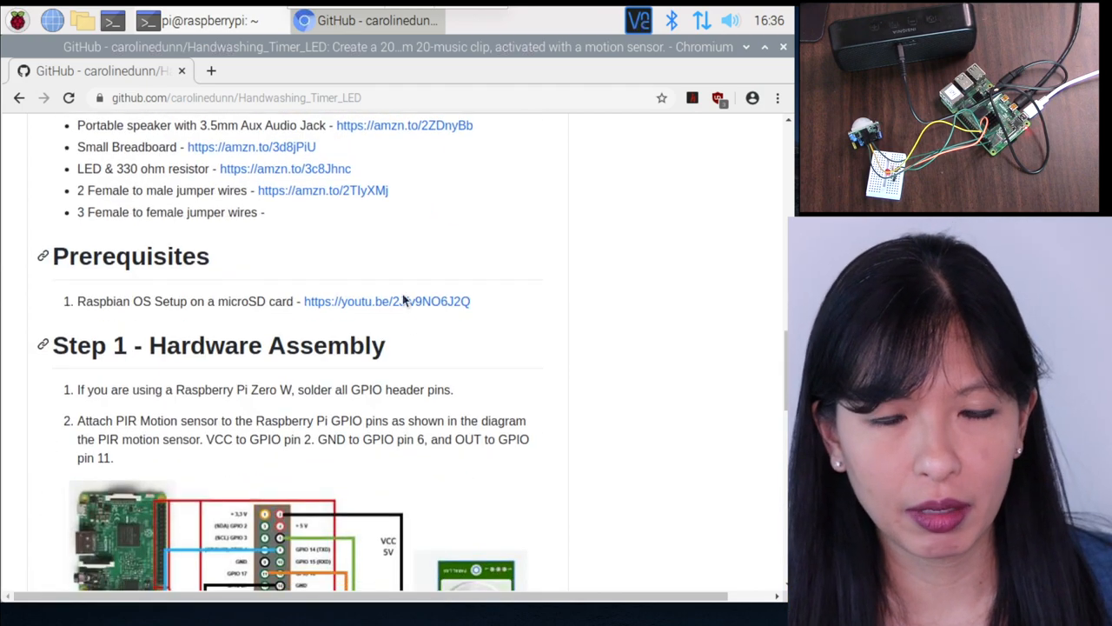
{"action": "scroll", "scroll_direction": "down", "scroll_amount": 3}
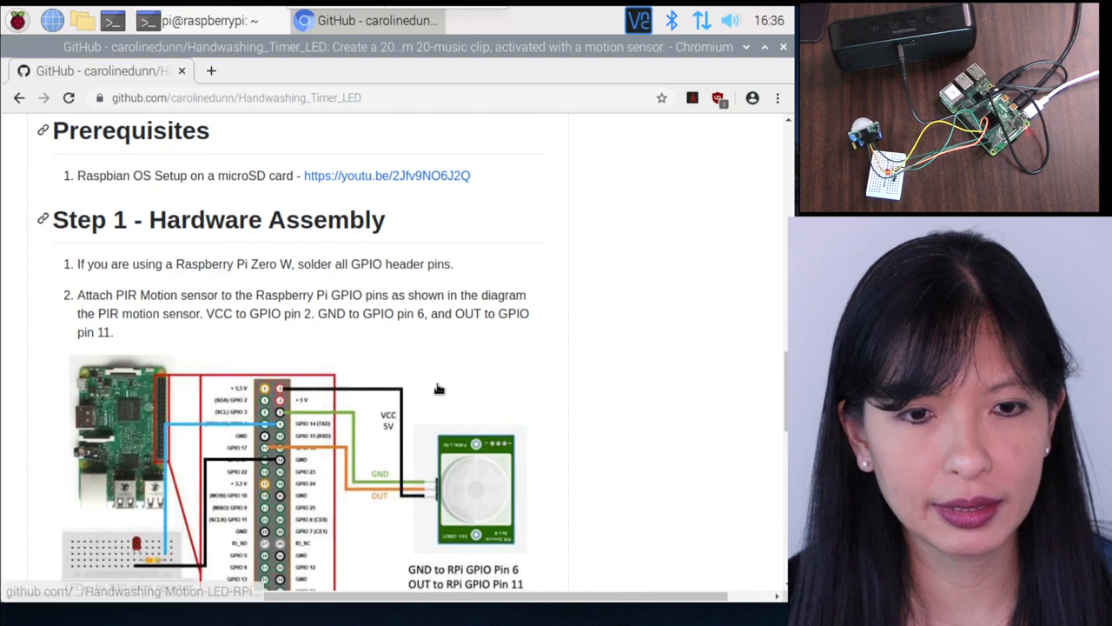
{"action": "scroll", "scroll_direction": "down", "scroll_amount": 3}
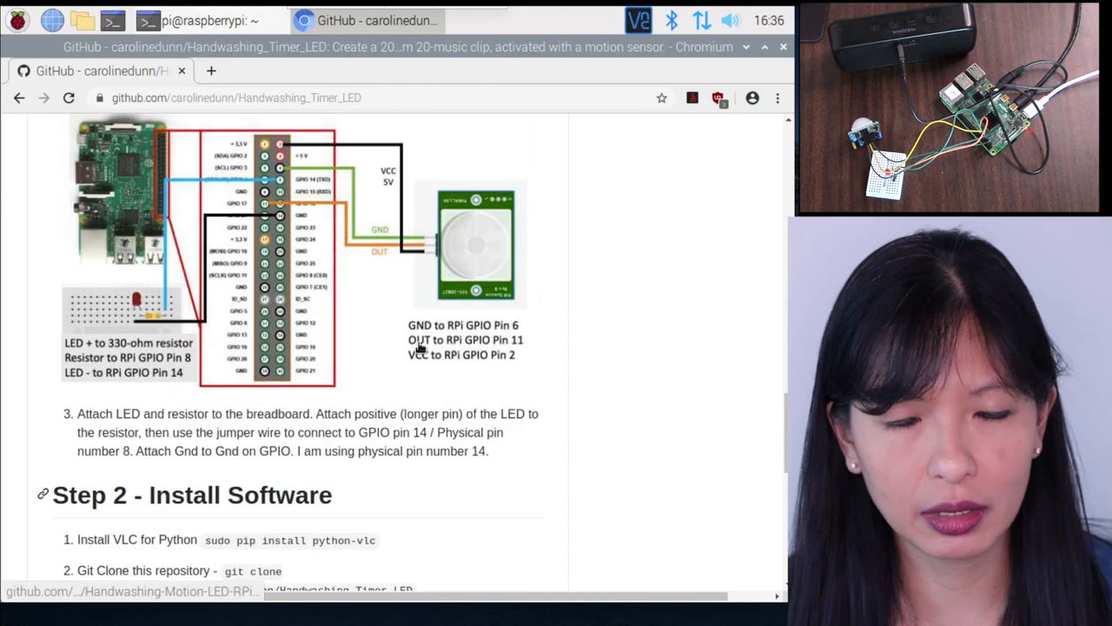
{"action": "scroll", "scroll_direction": "down", "scroll_amount": 3}
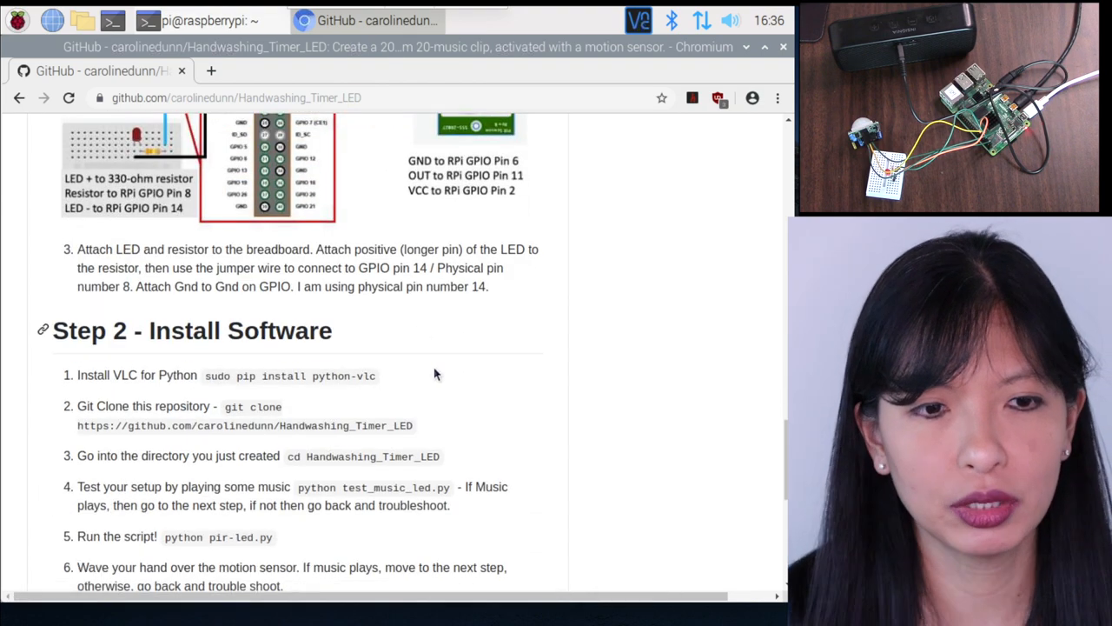
{"action": "scroll", "scroll_direction": "down", "scroll_amount": 3}
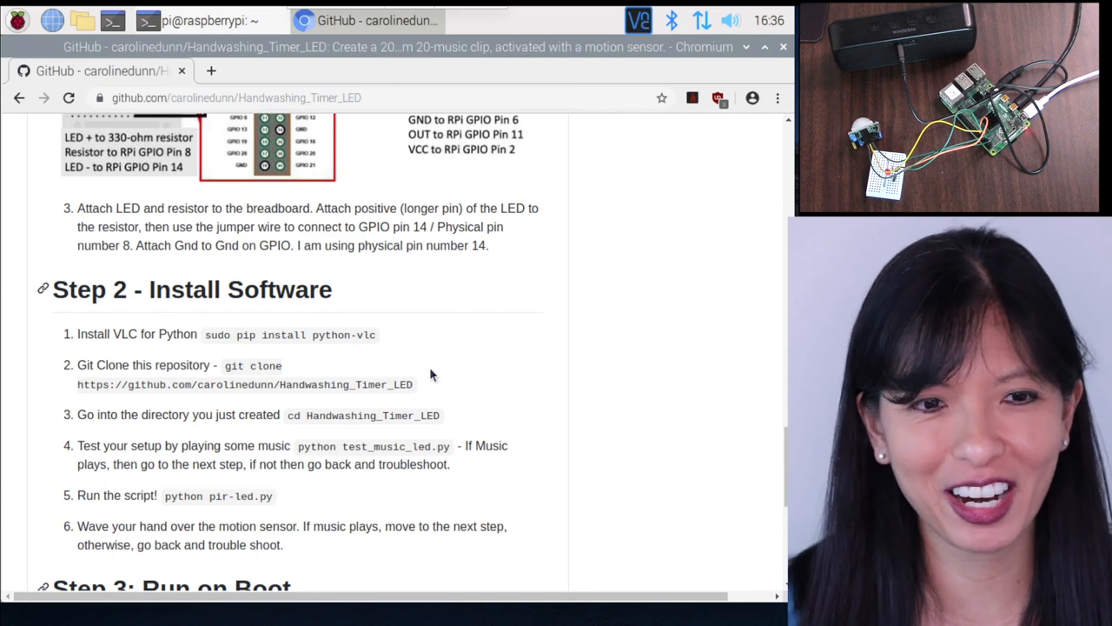
{"action": "scroll", "scroll_direction": "down", "scroll_amount": 3}
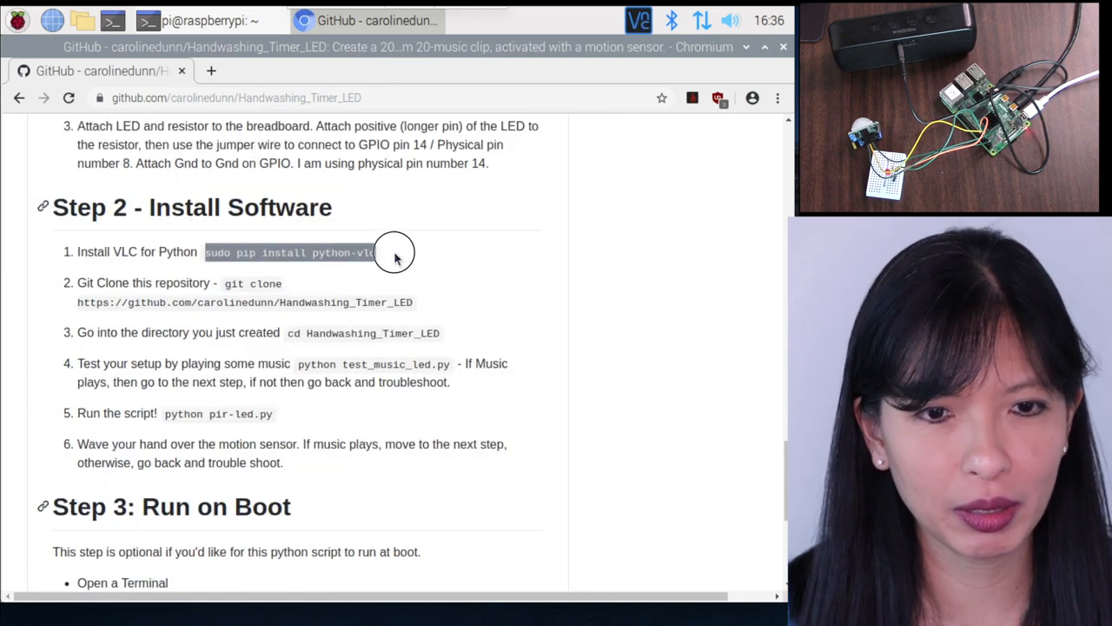
{"action": "right_click", "coordinate": [391, 253]}
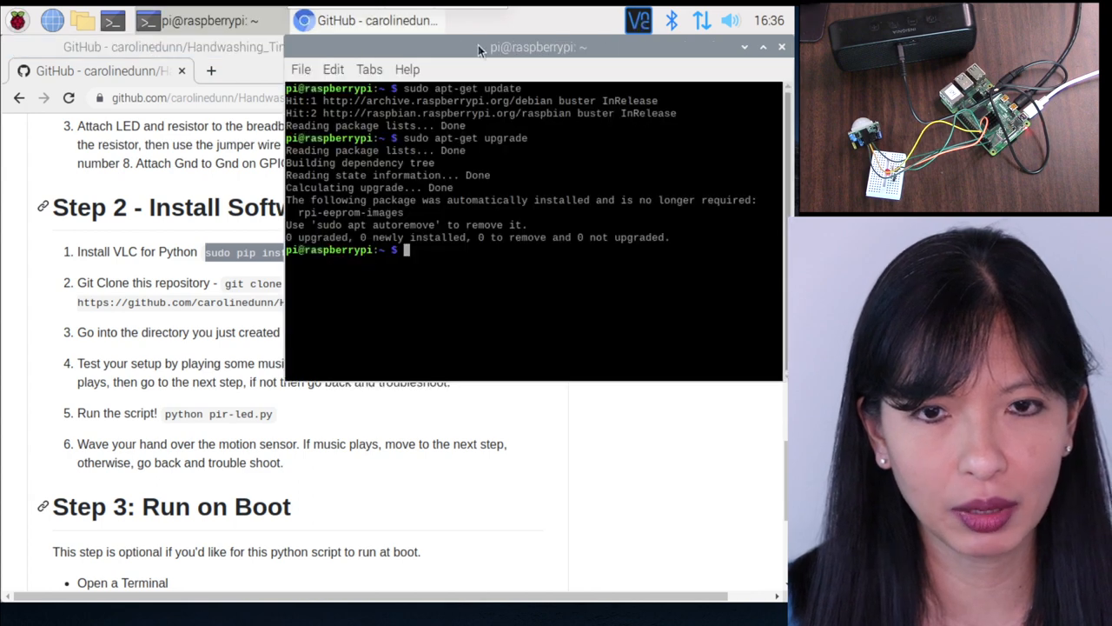
{"action": "type", "text": "sudo pip install python-vlc"}
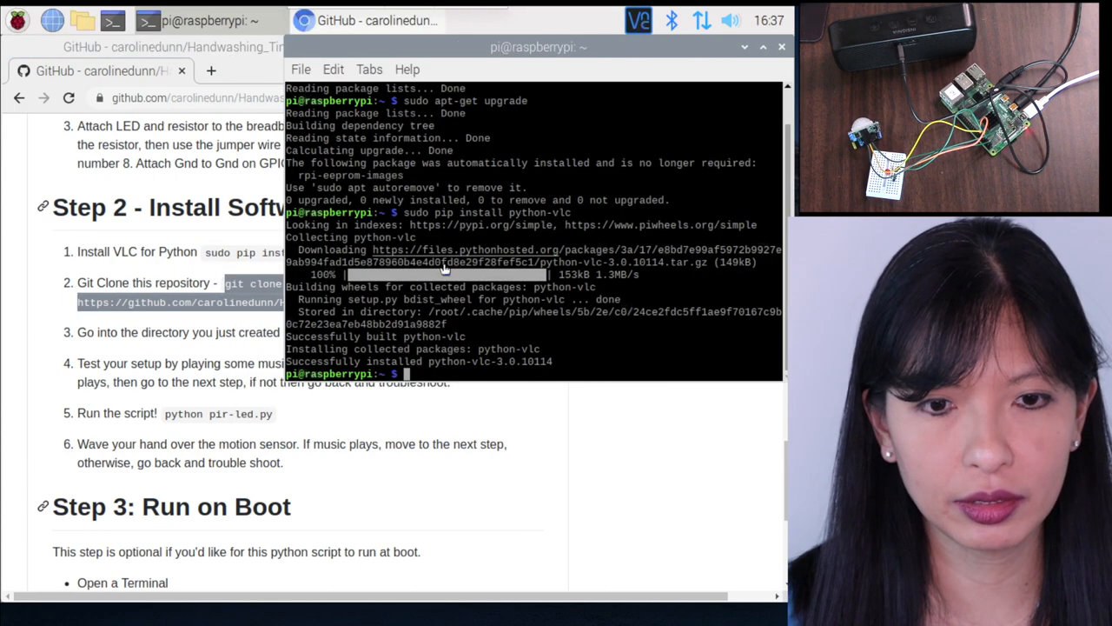
{"action": "type", "text": "git clone https://github.com/carolinedunn/Handwashing_Timer_LED"}
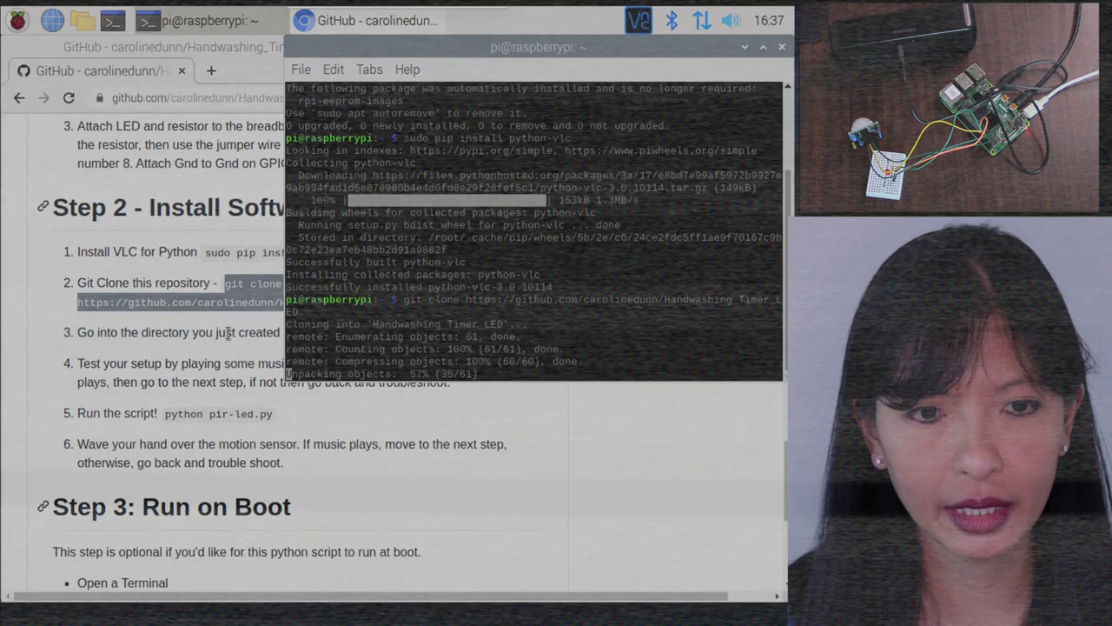
- Copy 'cd Handwashing_Timer_LED' from the README, run it in the terminal, and list files
{"action": "left_click", "coordinate": [365, 20]}
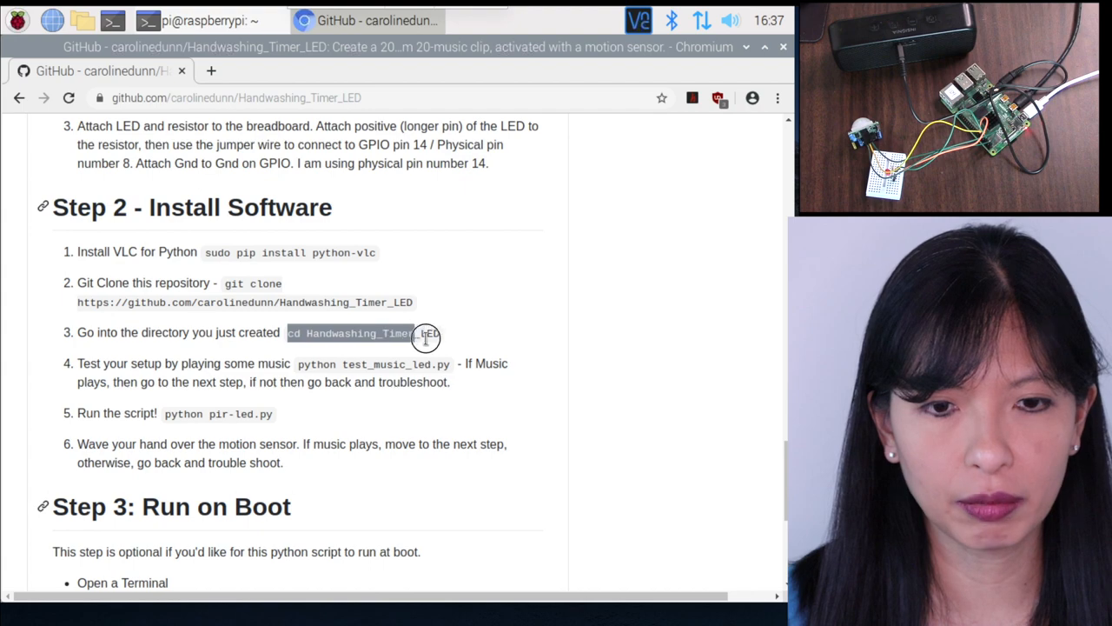
{"action": "right_click", "coordinate": [426, 339]}
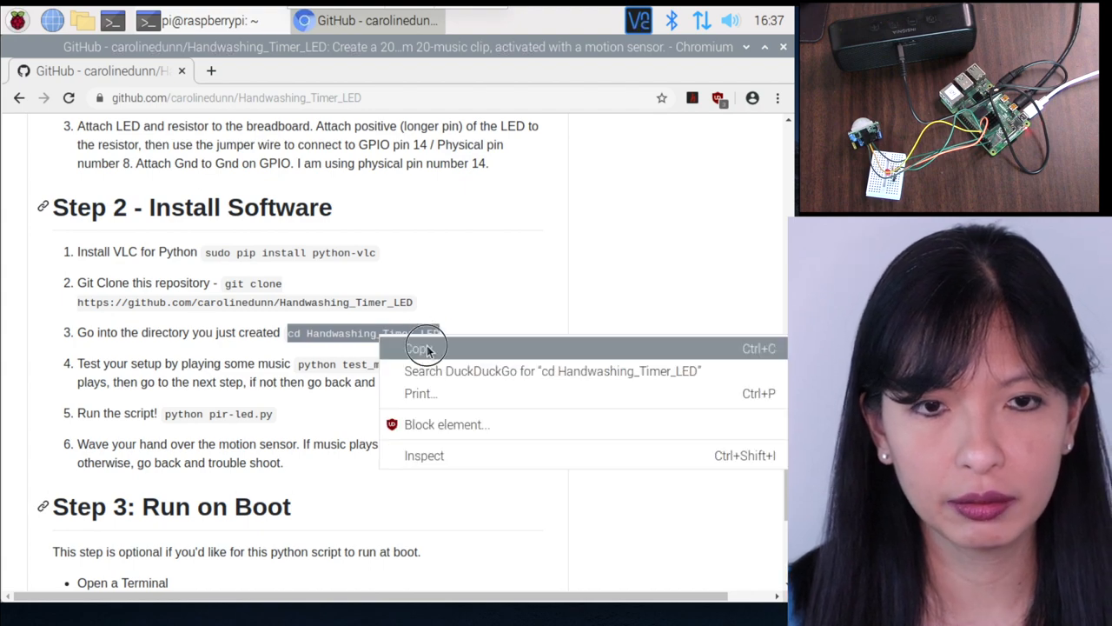
{"action": "left_click", "coordinate": [421, 348]}
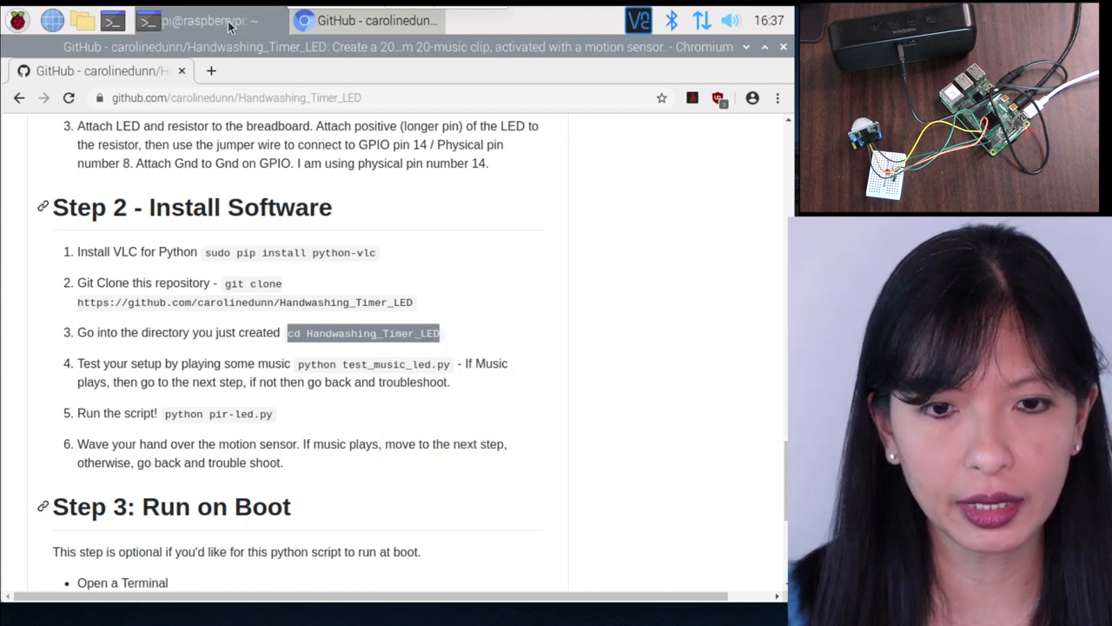
{"action": "left_click", "coordinate": [205, 20]}
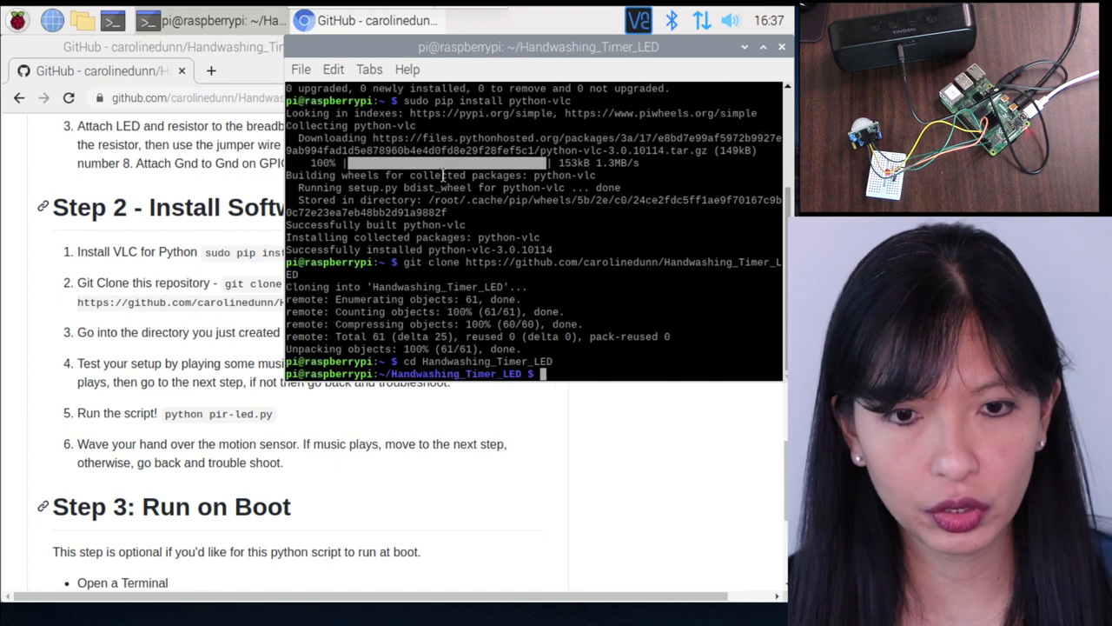
{"action": "type", "text": "ls"}
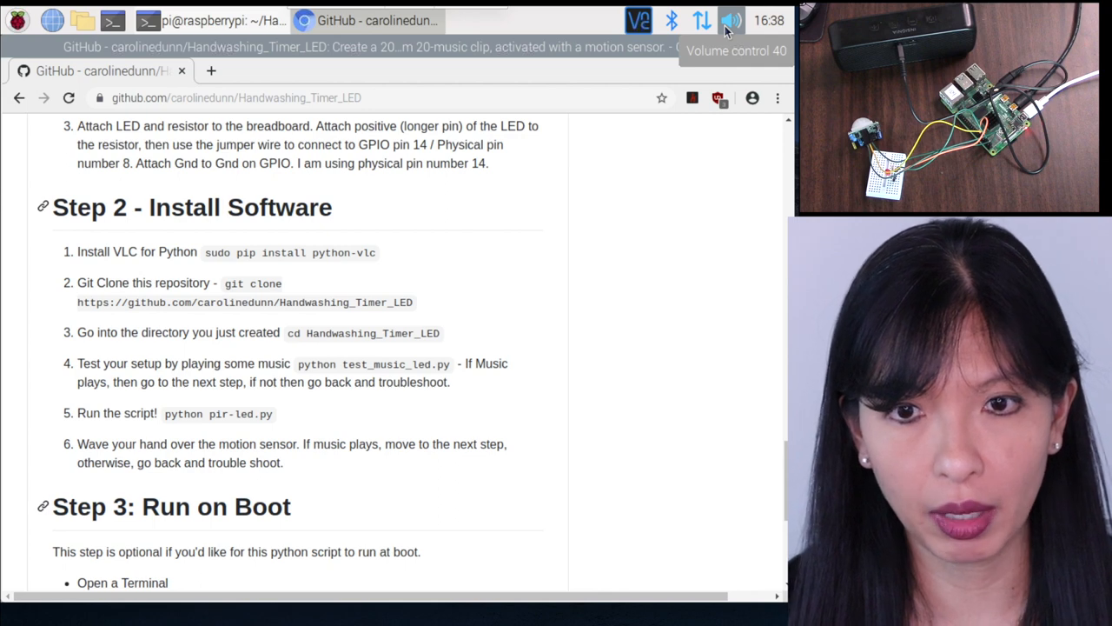
- Bring the terminal forward to run python test_music_led.py and ls
{"action": "left_click", "coordinate": [731, 20]}
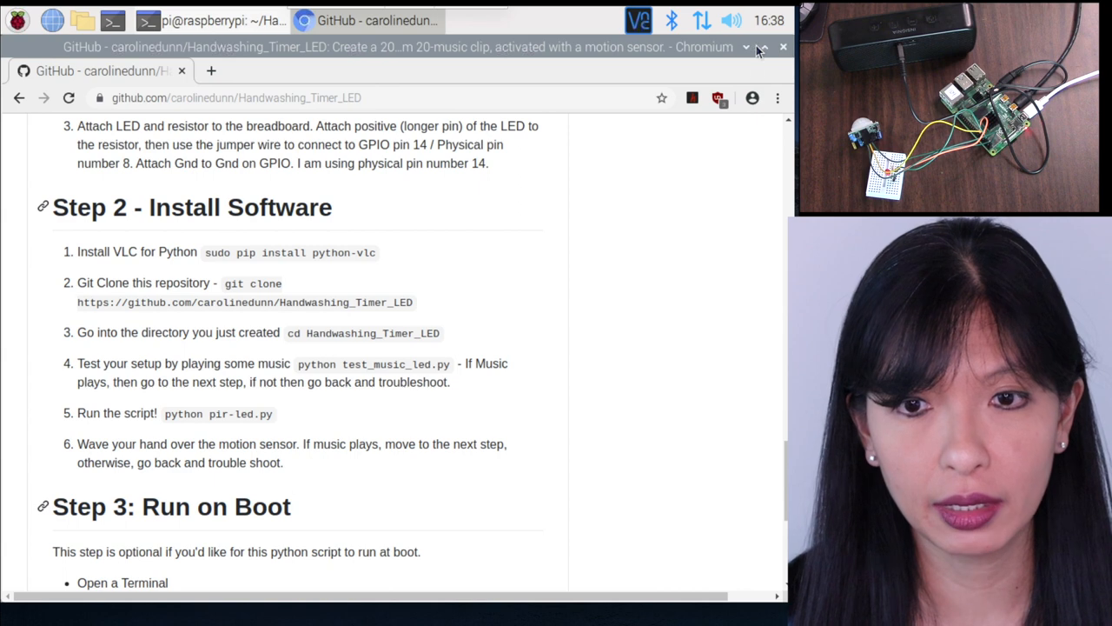
{"action": "left_click", "coordinate": [731, 20]}
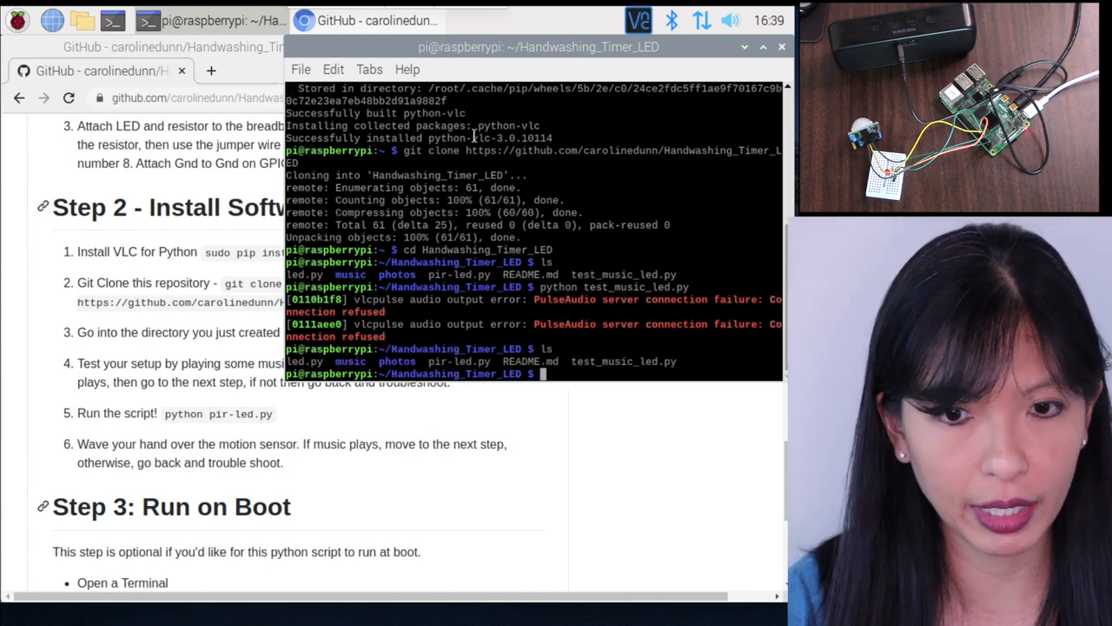
- Run python led.py, then launch python pir-led.py
{"action": "type", "text": "python led.py"}
{"action": "type", "text": "ls"}
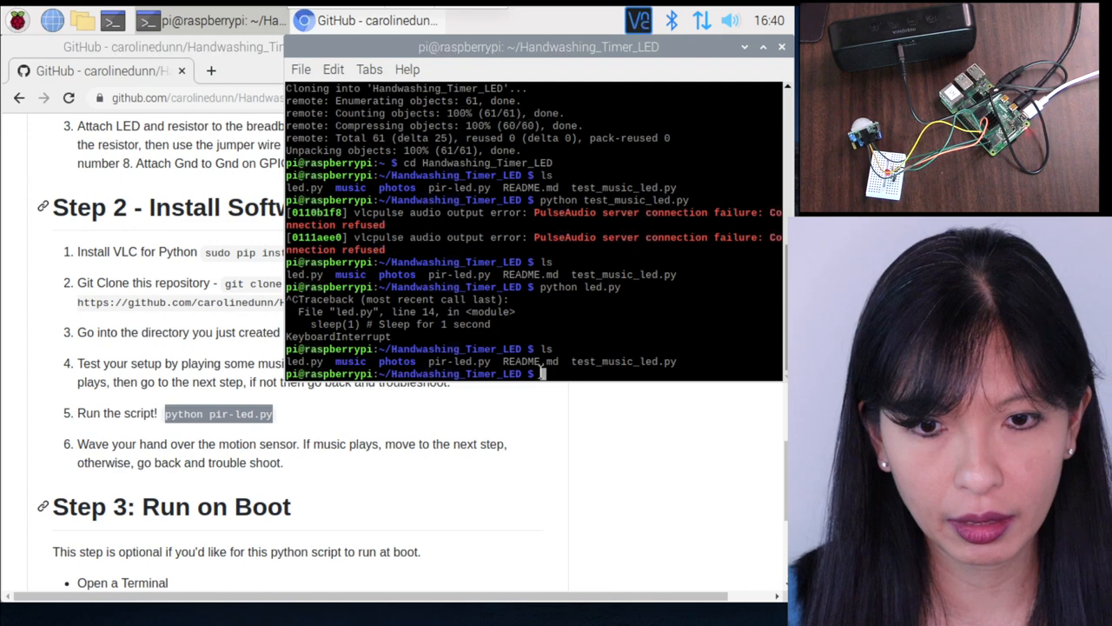
{"action": "type", "text": "python pir-led.py"}
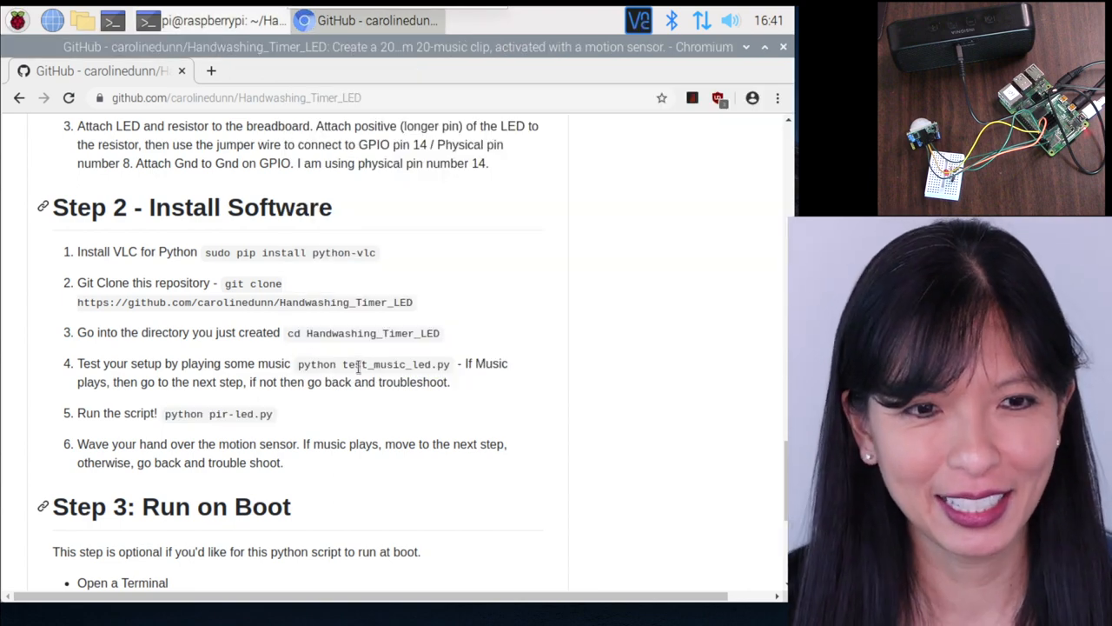
{"action": "scroll", "scroll_direction": "down", "scroll_amount": 3}
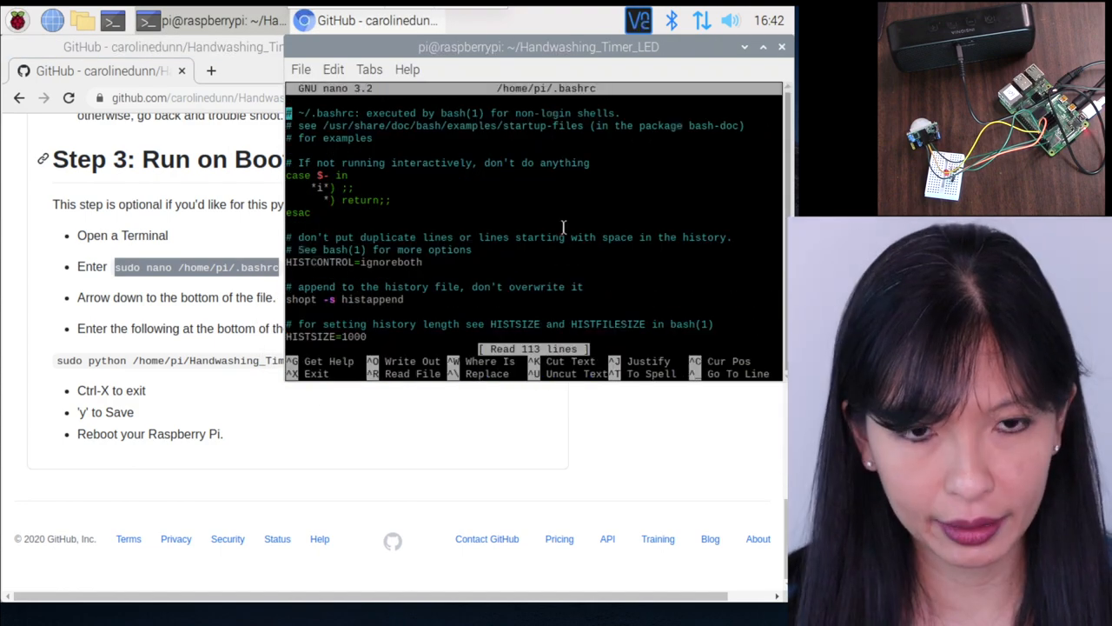
{"action": "mouse_move", "coordinate": [700, 338]}
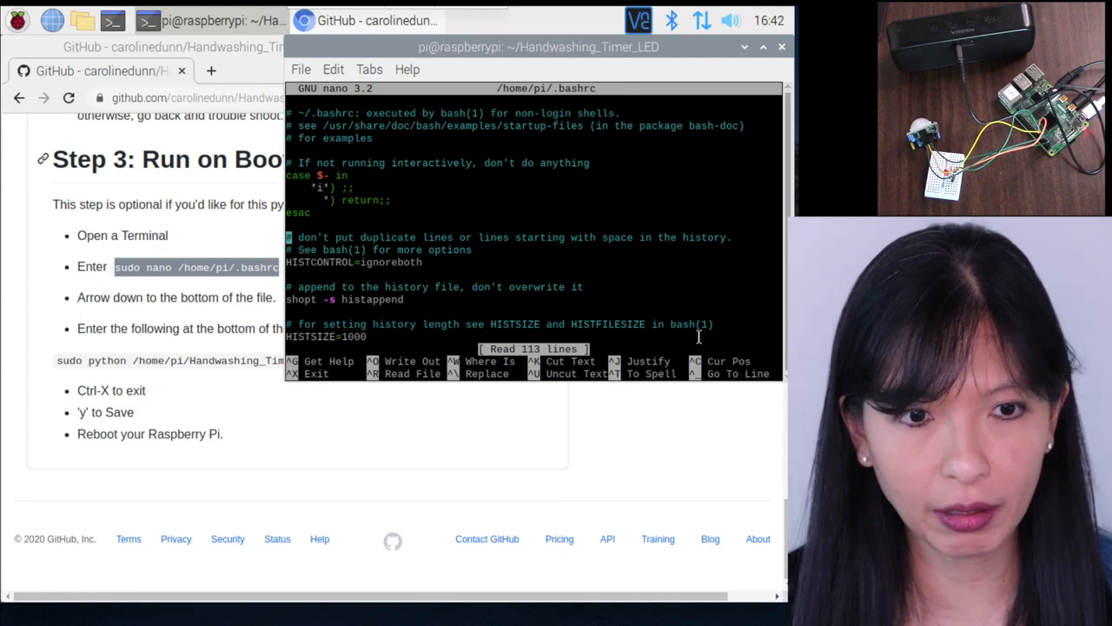
- Append 'python /home/pi/Handwashing_Timer_LED/pir-led.py' to .bashrc, save, and type reboot
{"action": "scroll", "scroll_direction": "down", "scroll_amount": 3}
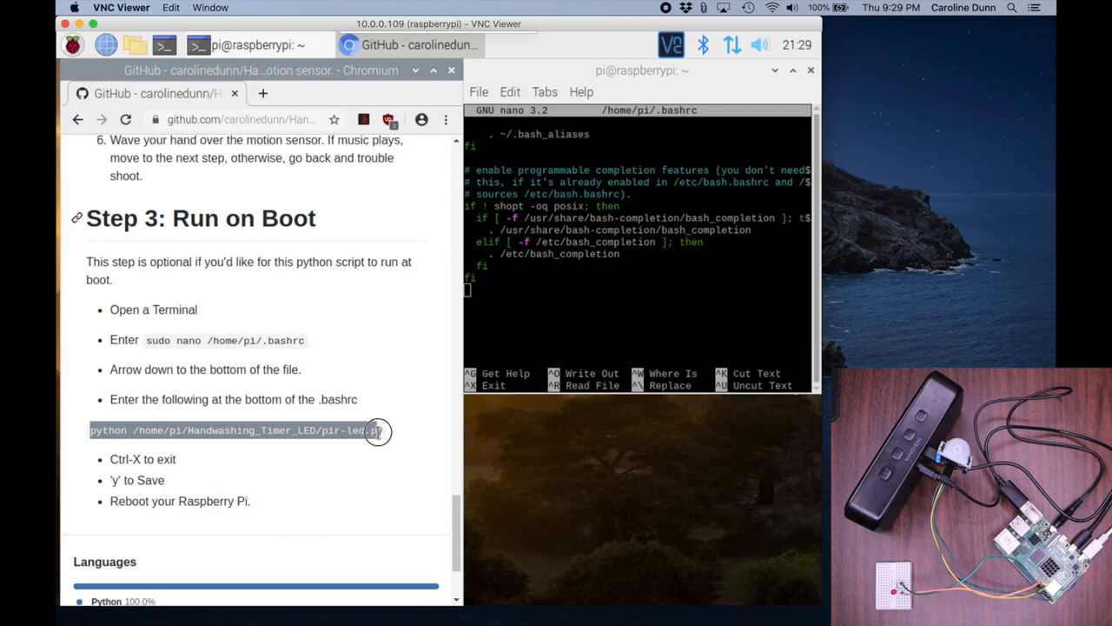
{"action": "right_click", "coordinate": [374, 430]}
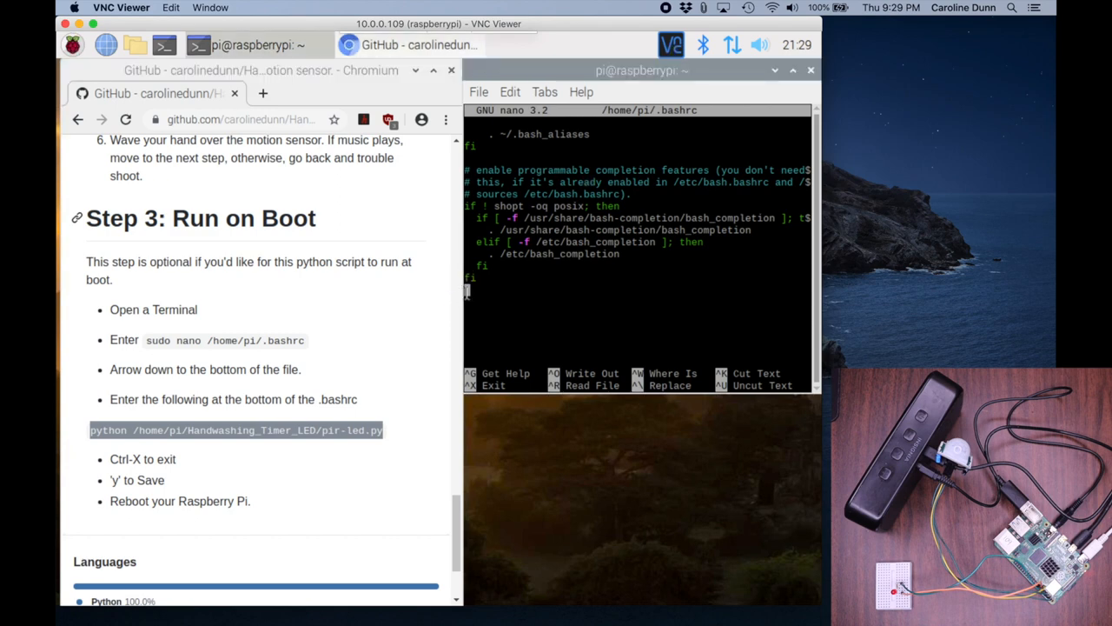
{"action": "type", "text": "python /home/pi/Handwashing_Timer_LED/pir-led.py"}
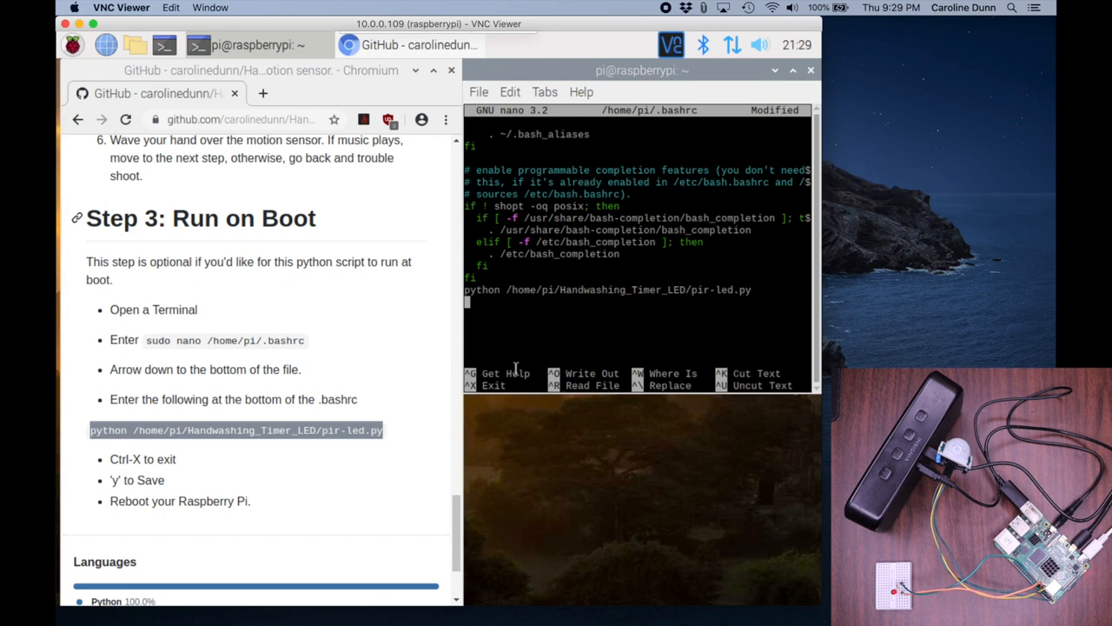
{"action": "key", "text": "ctrl+x"}
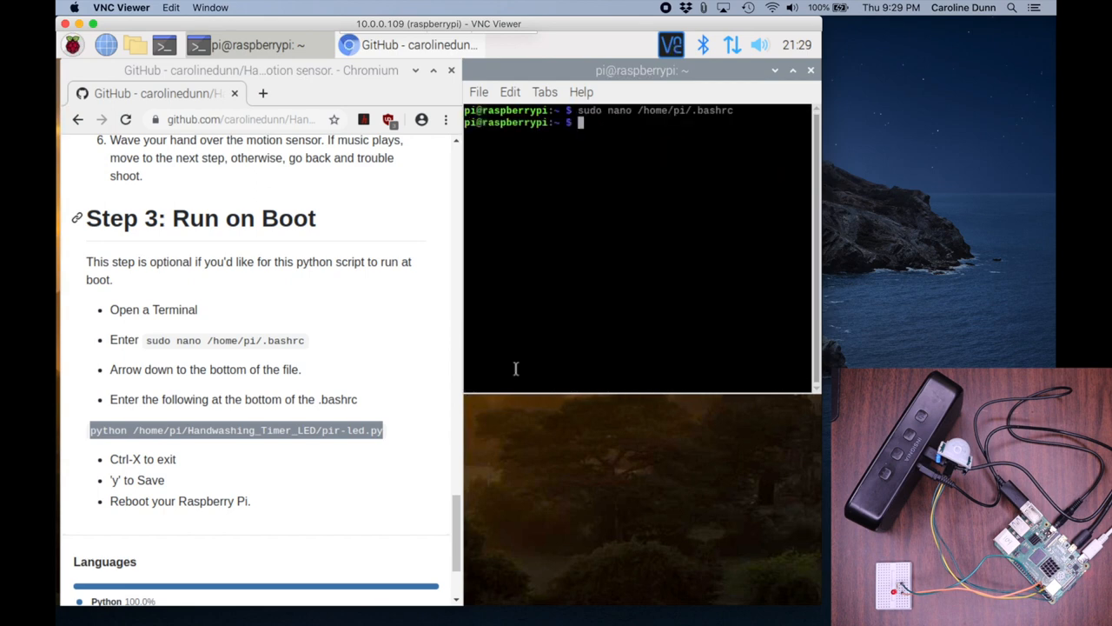
{"action": "type", "text": "reboot"}
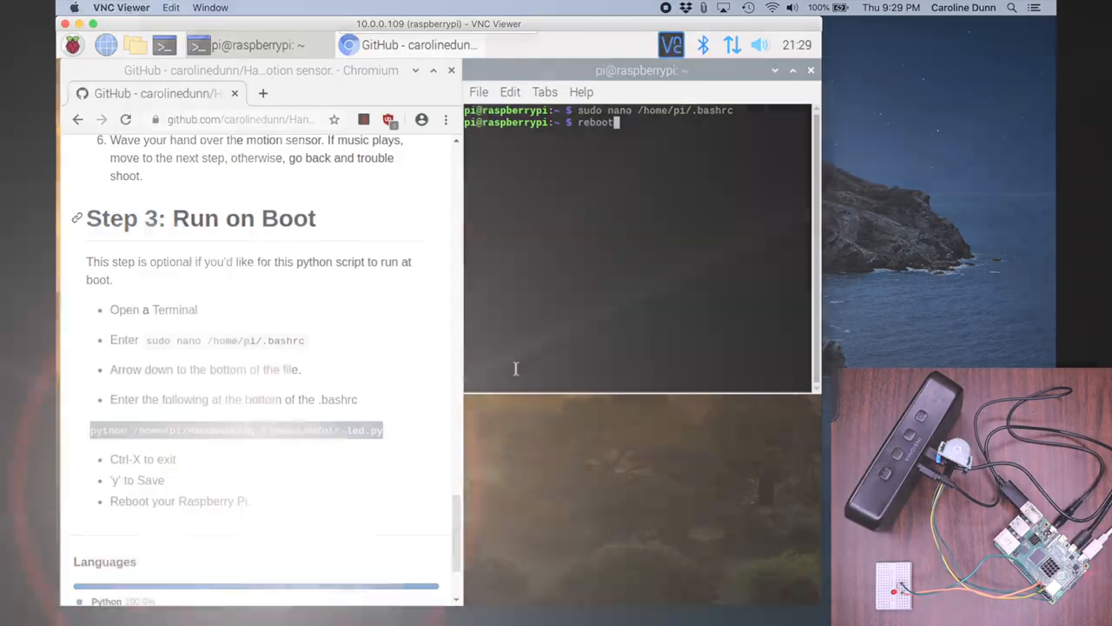